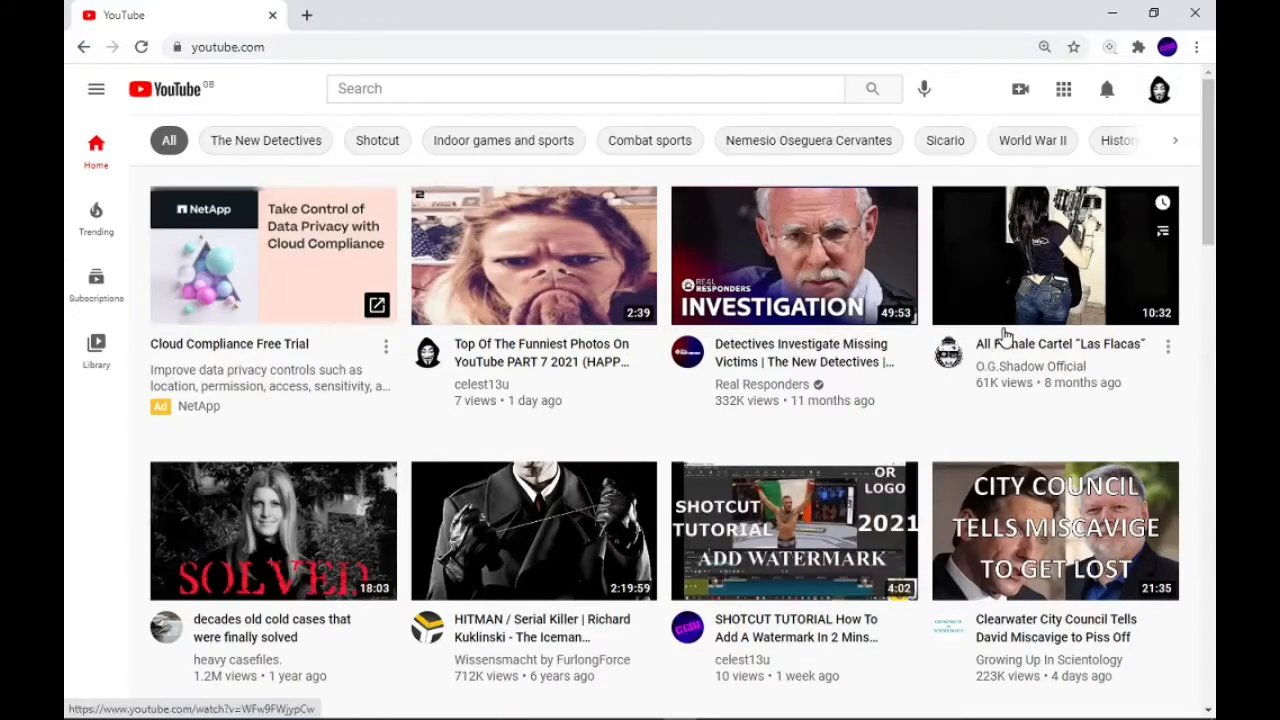
mouse_move(1038, 124)
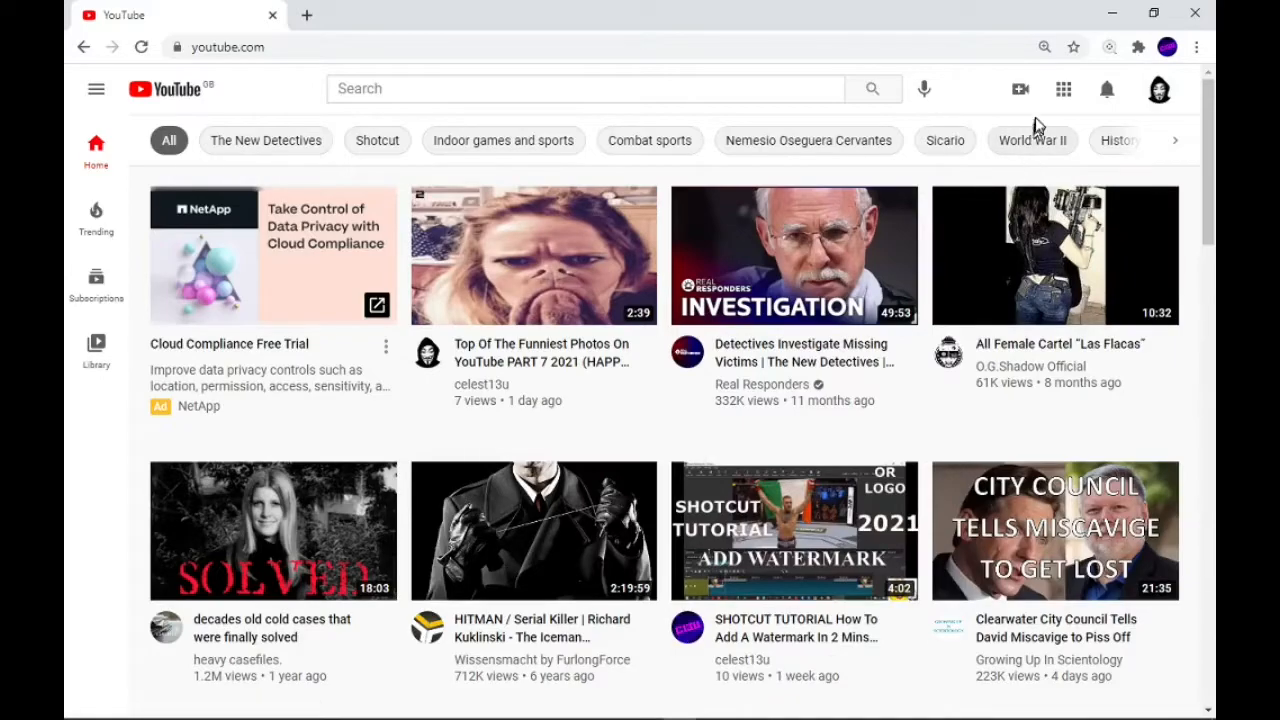
mouse_move(1008, 114)
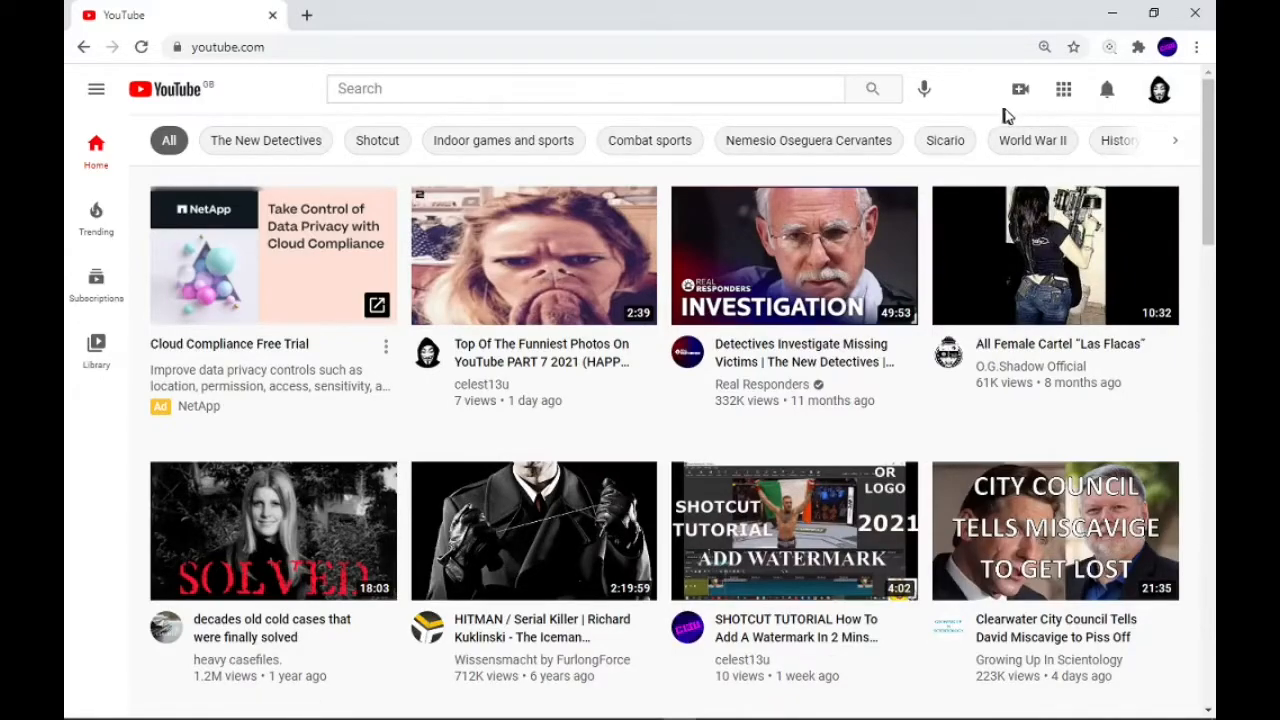
mouse_move(1020, 88)
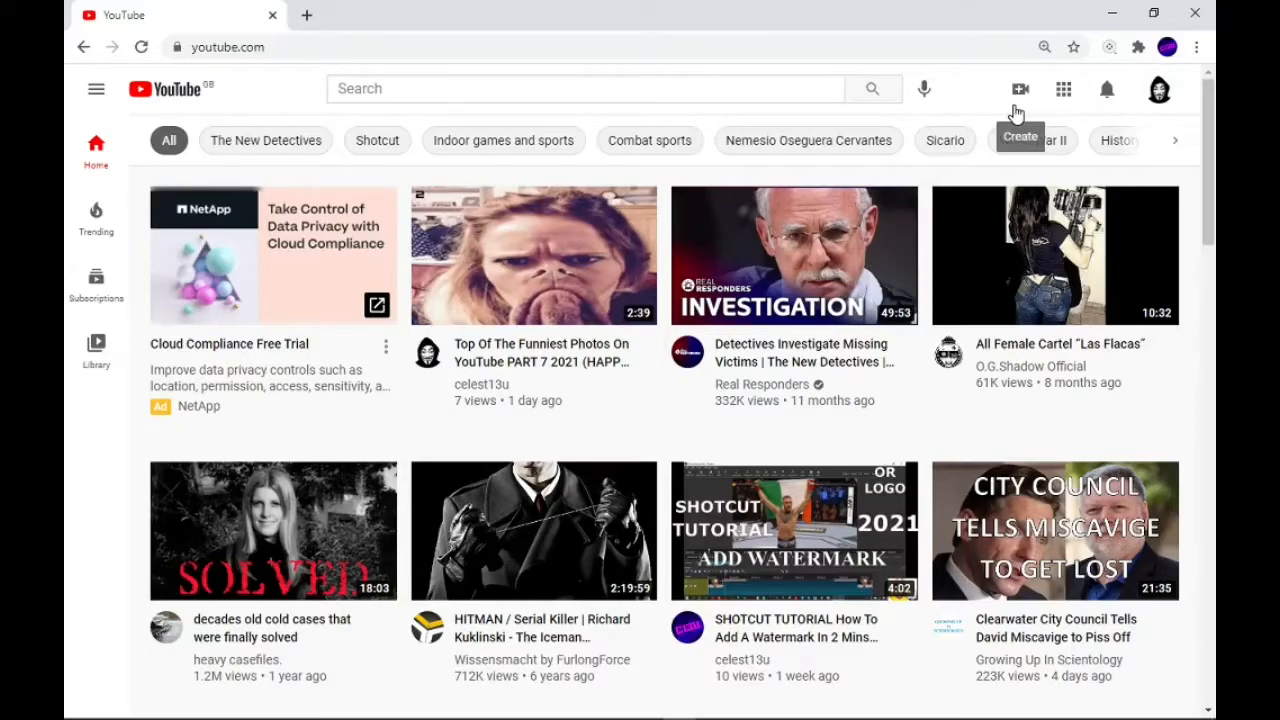
mouse_move(1036, 90)
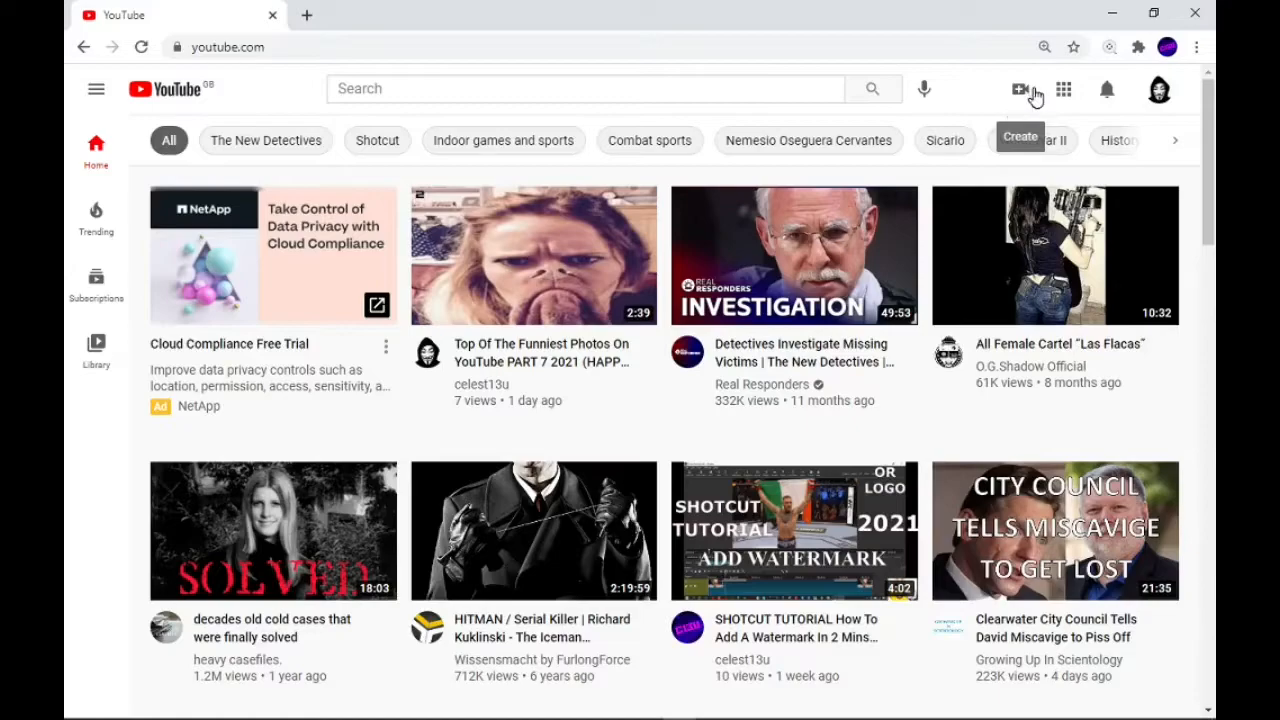
Step: Start a new video upload from the Create menu in the YouTube header
left_click(1020, 88)
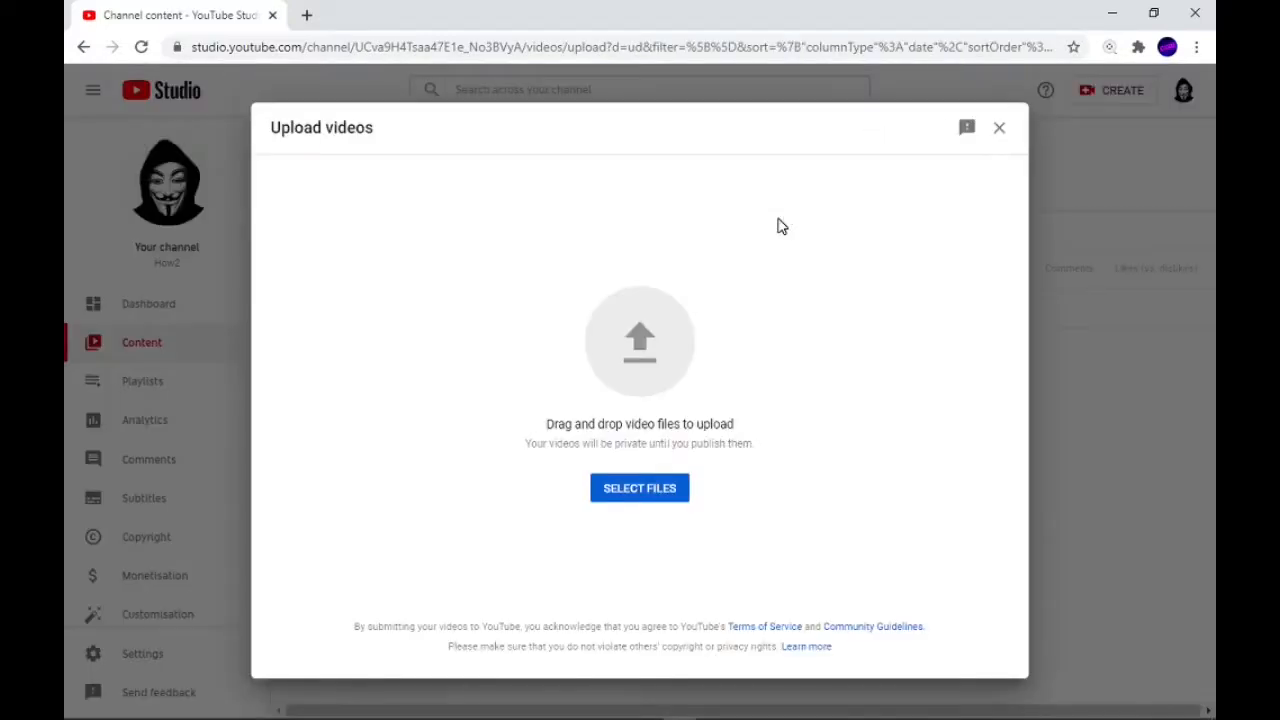
mouse_move(744, 344)
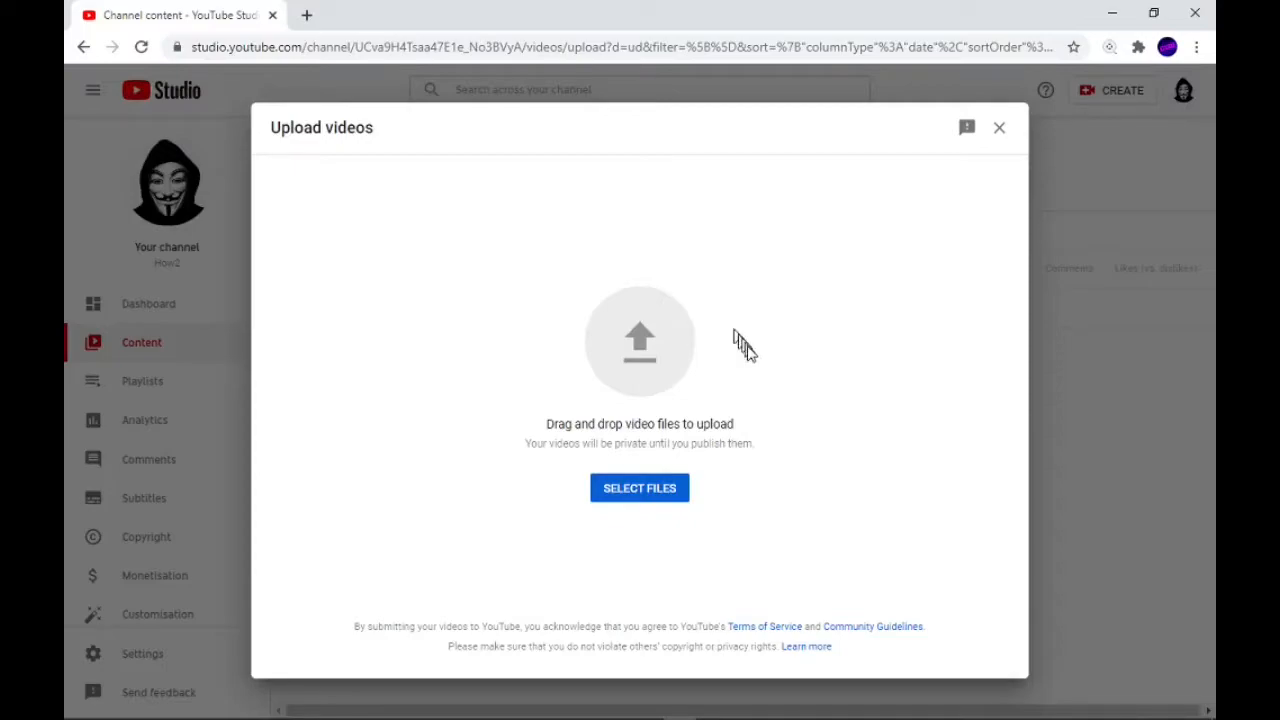
mouse_move(744, 432)
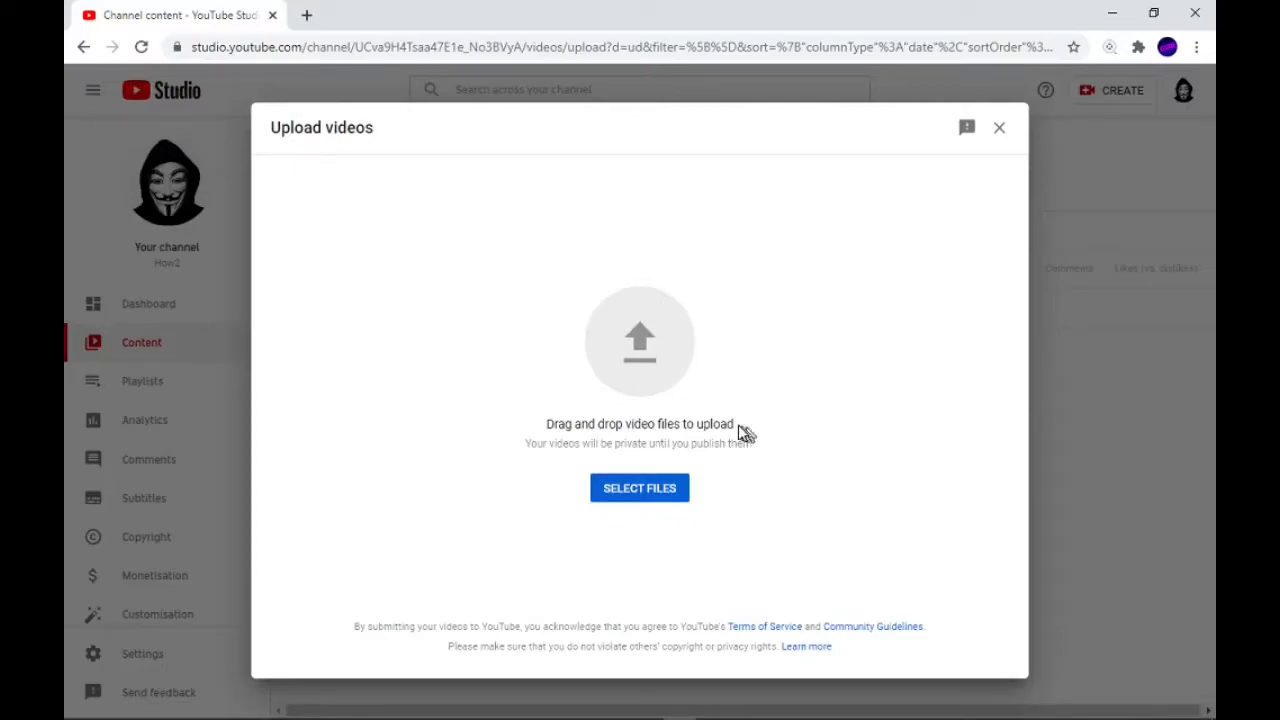
mouse_move(640, 488)
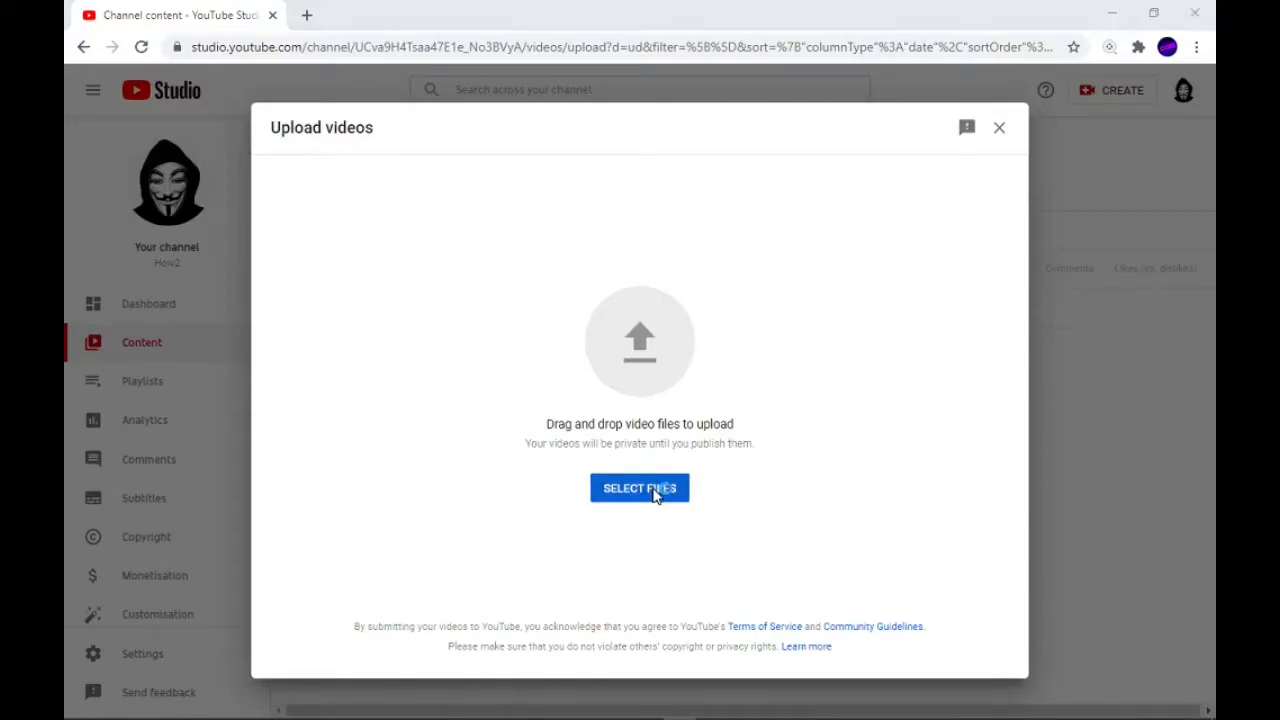
Step: Bring up the system file picker via SELECT FILES in the upload dialog
left_click(640, 488)
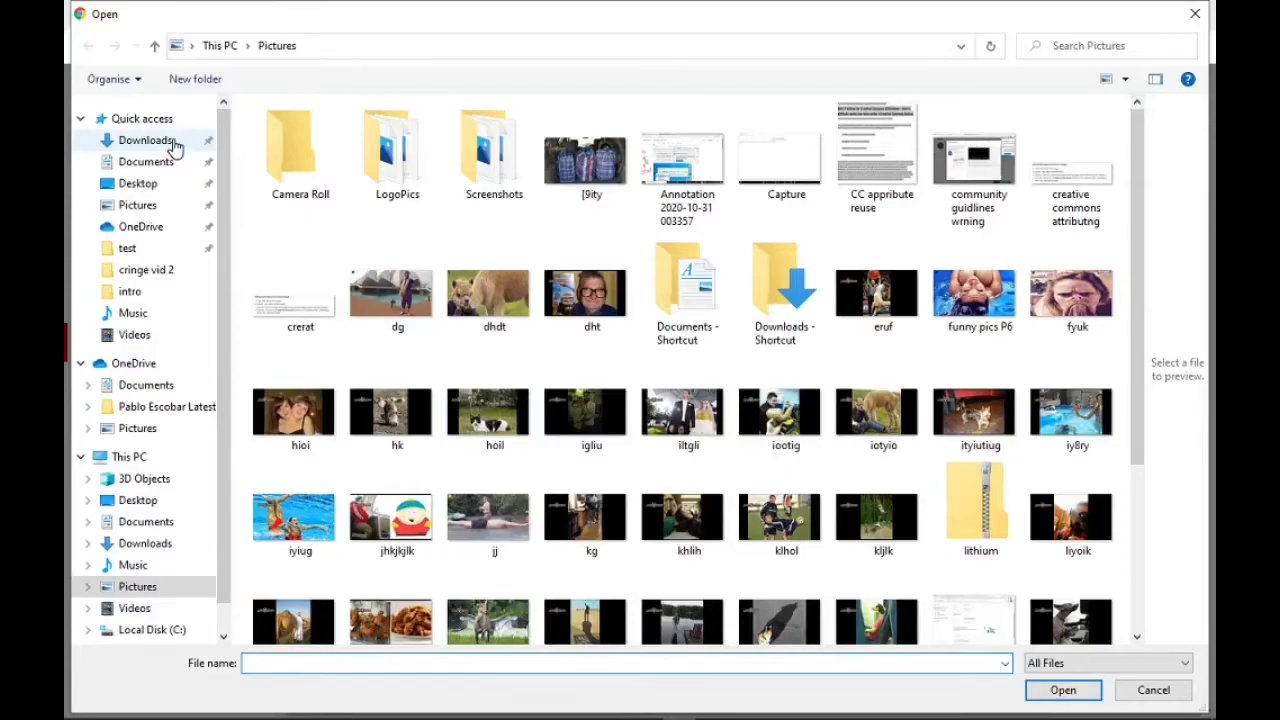
Step: Show the Downloads folder in the picker to find the TUTORIAL UPLOADED5 video
left_click(148, 140)
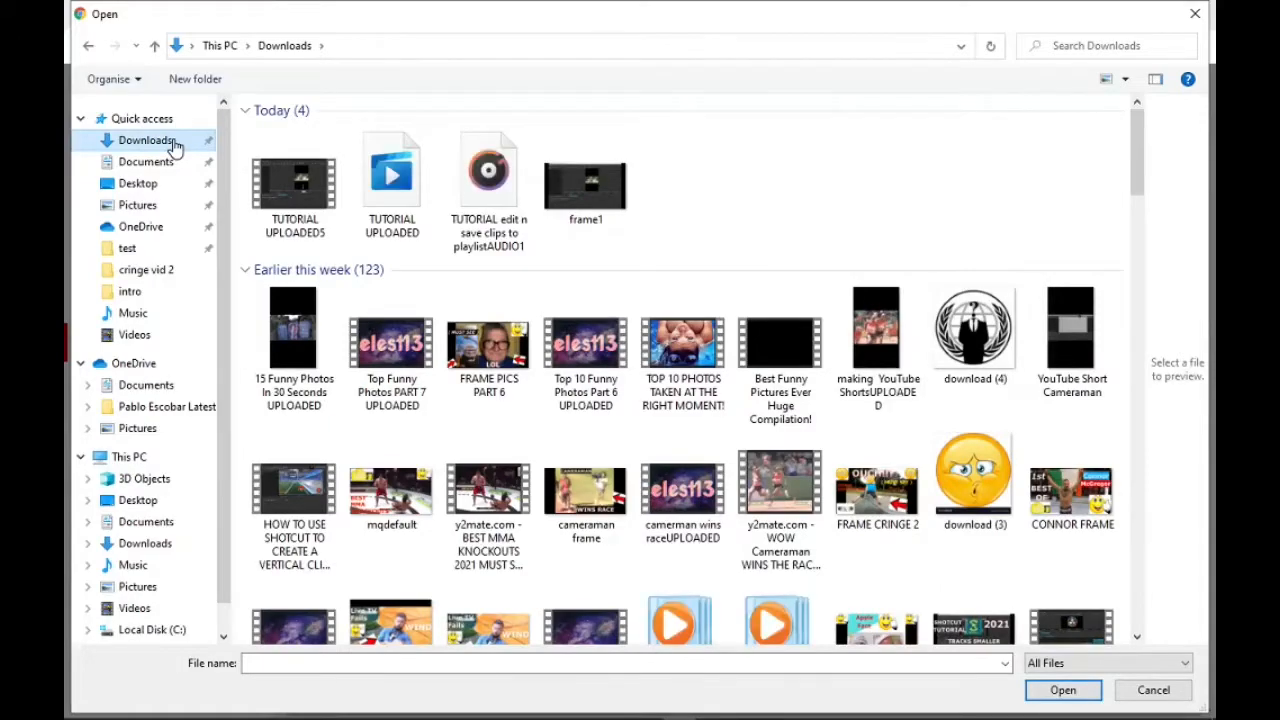
mouse_move(224, 168)
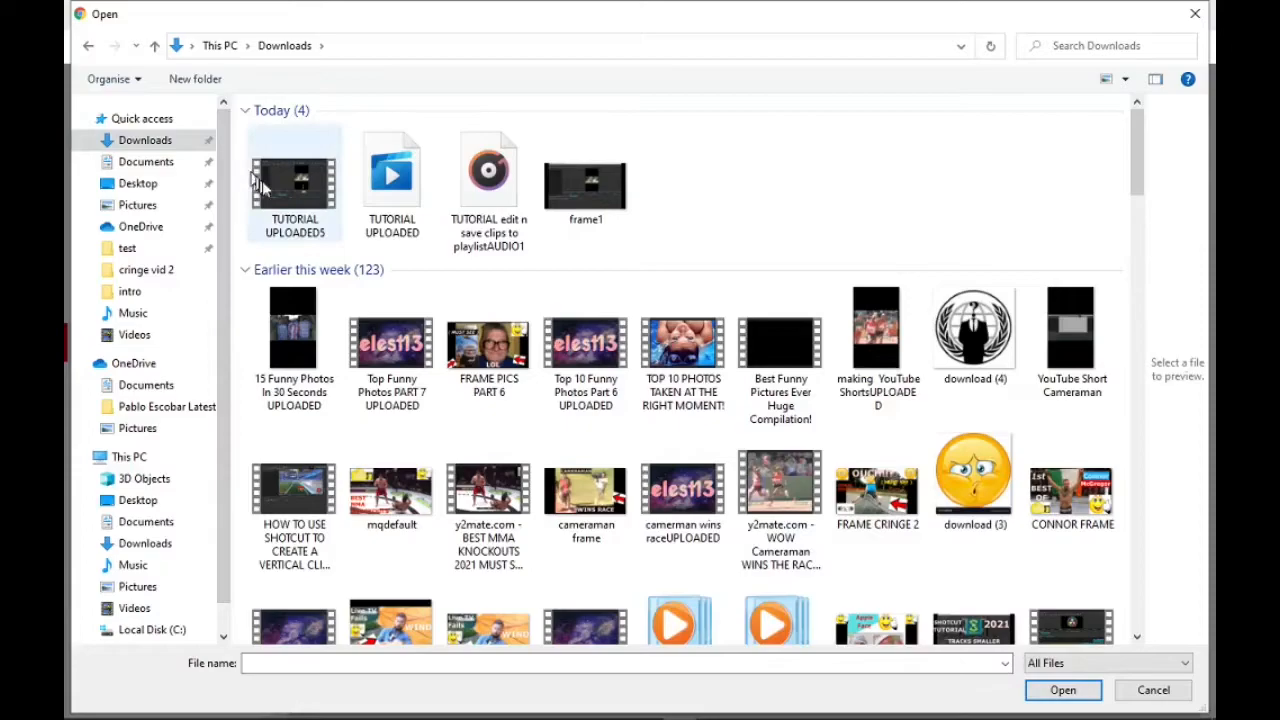
mouse_move(294, 184)
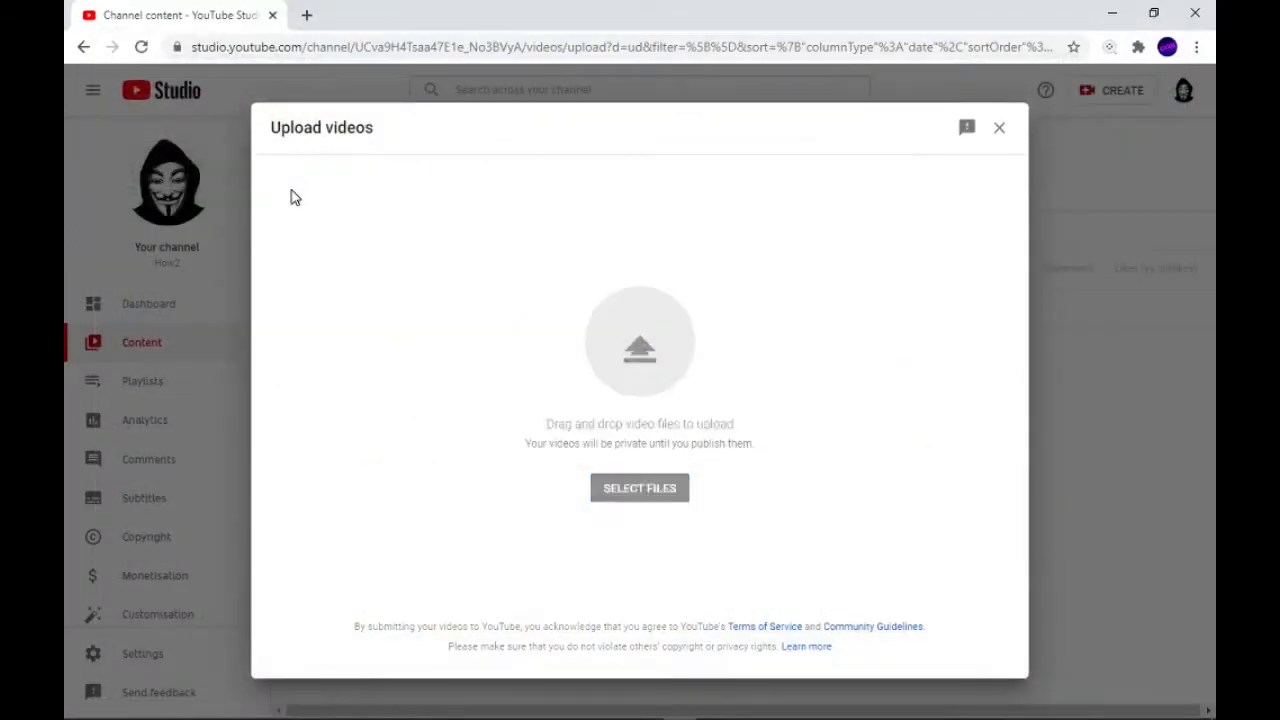
mouse_move(390, 280)
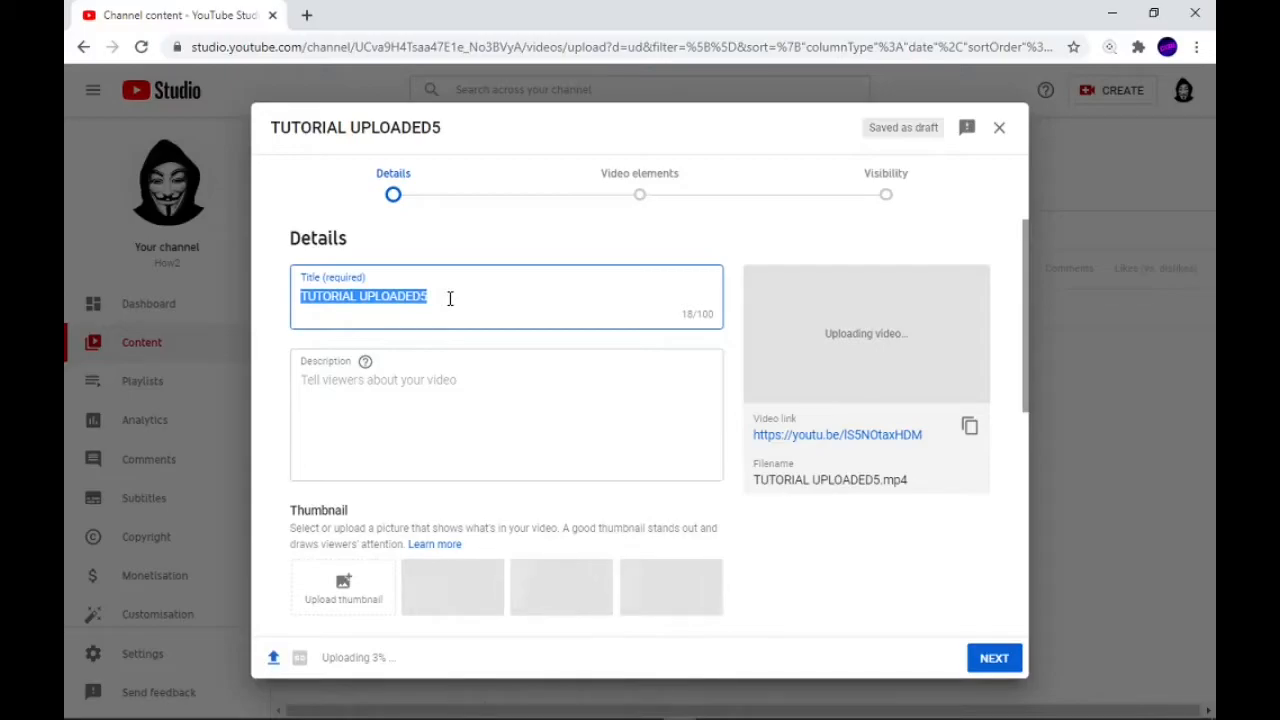
Step: Set the uploading video's title to 'tutorial' and move into the Description box
type("tut")
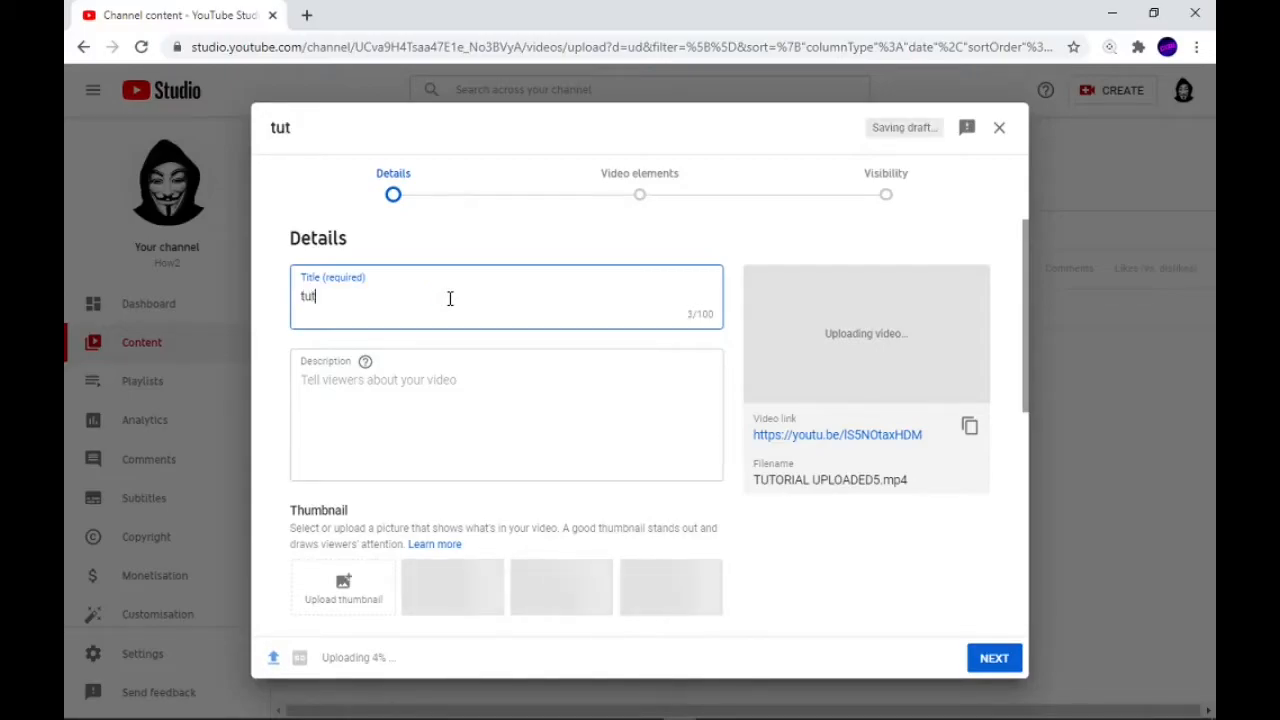
type("orial")
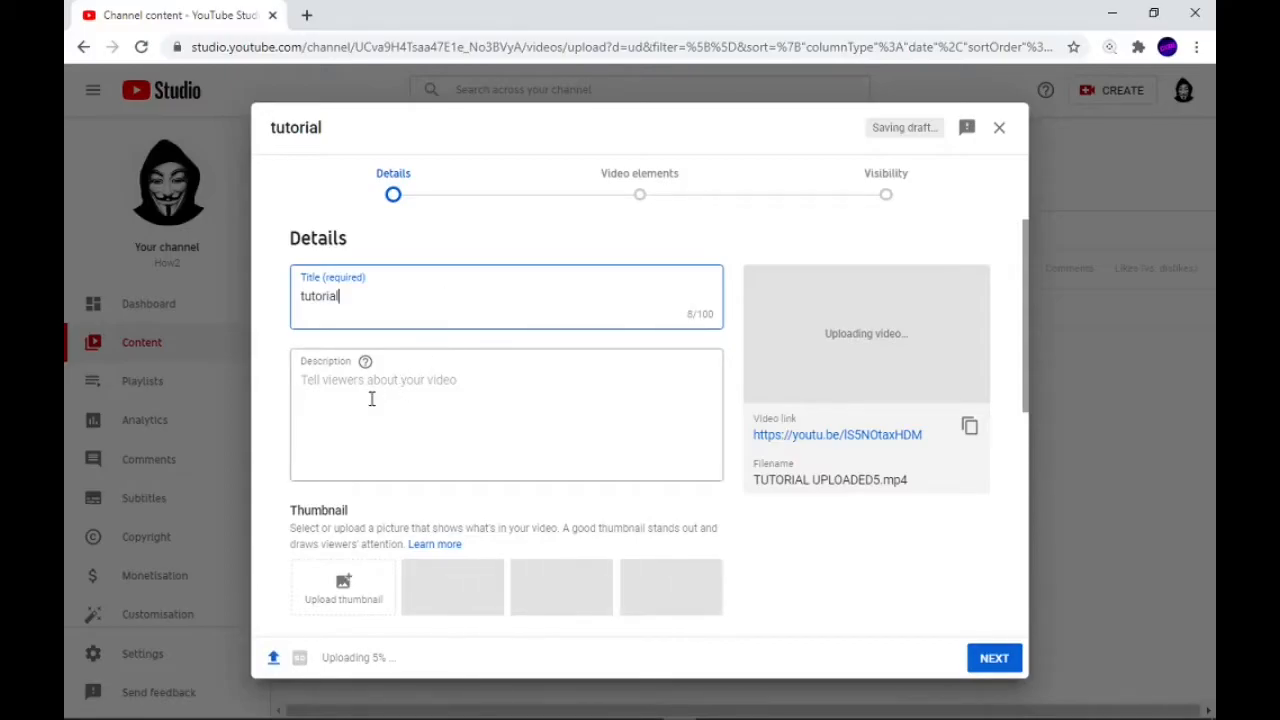
left_click(504, 414)
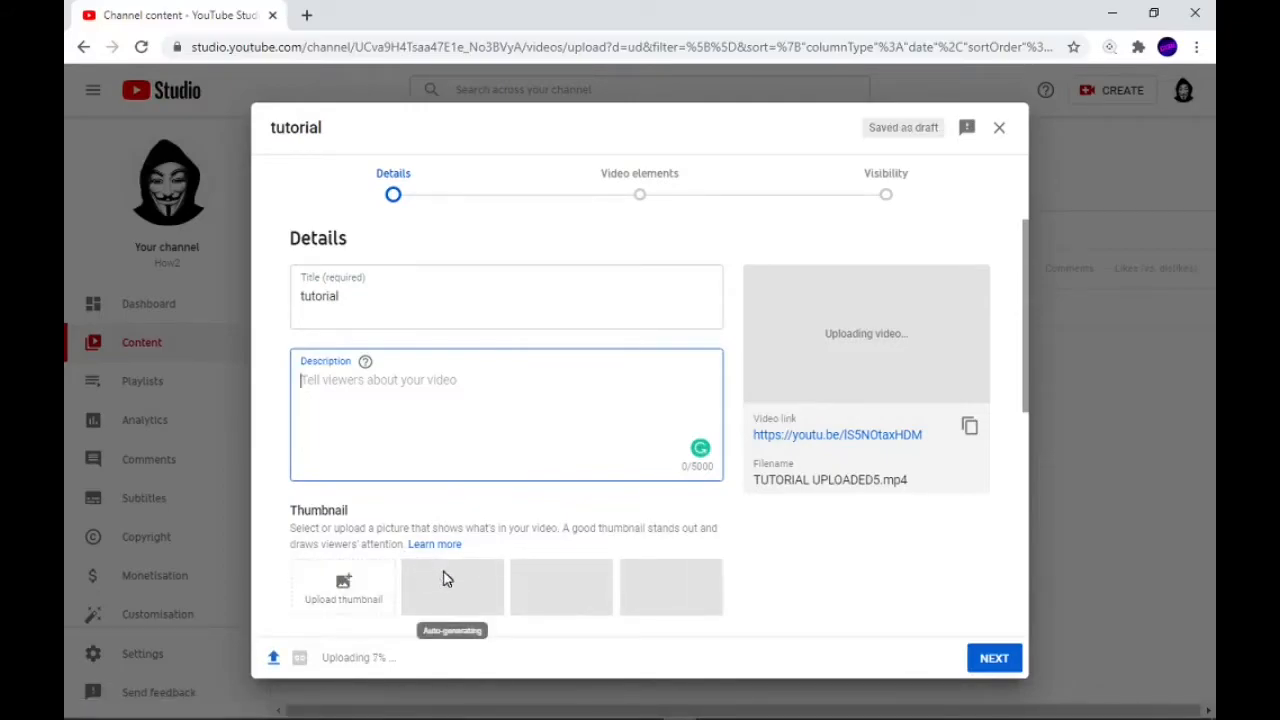
mouse_move(956, 456)
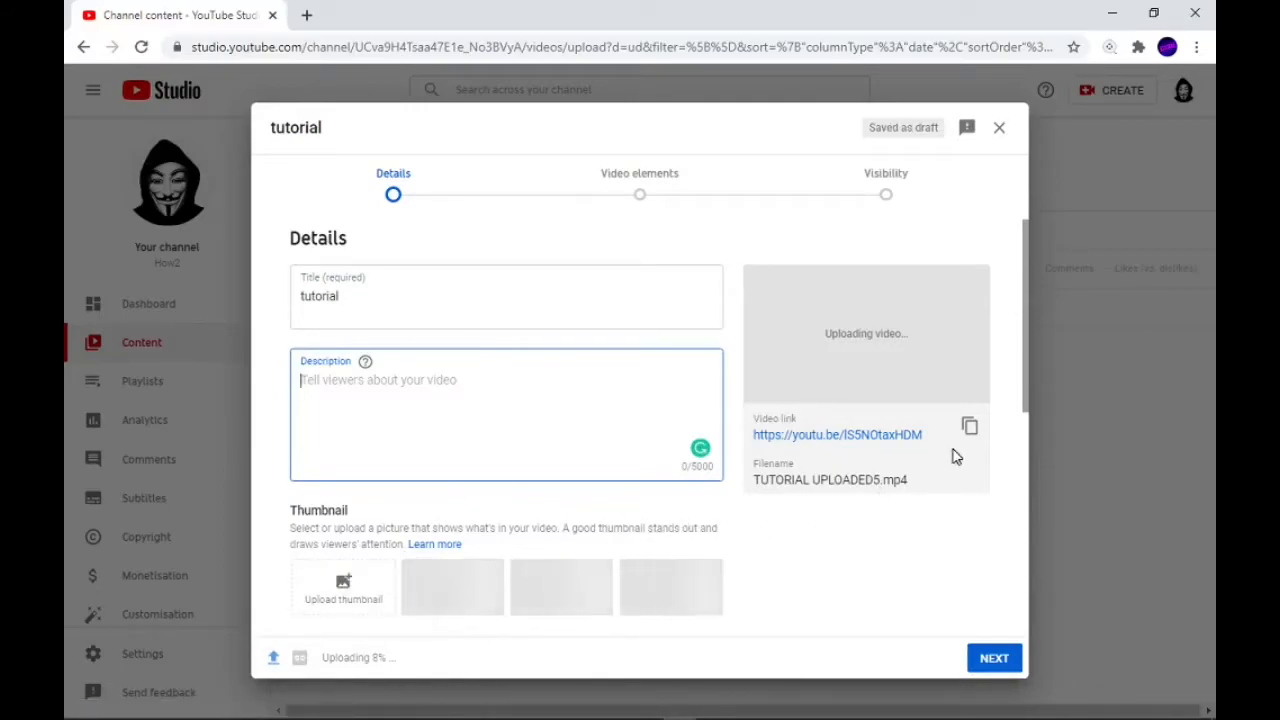
Step: Mark the video 'No, it's not Made for Kids' and advance to the Video elements step
scroll("down", 3)
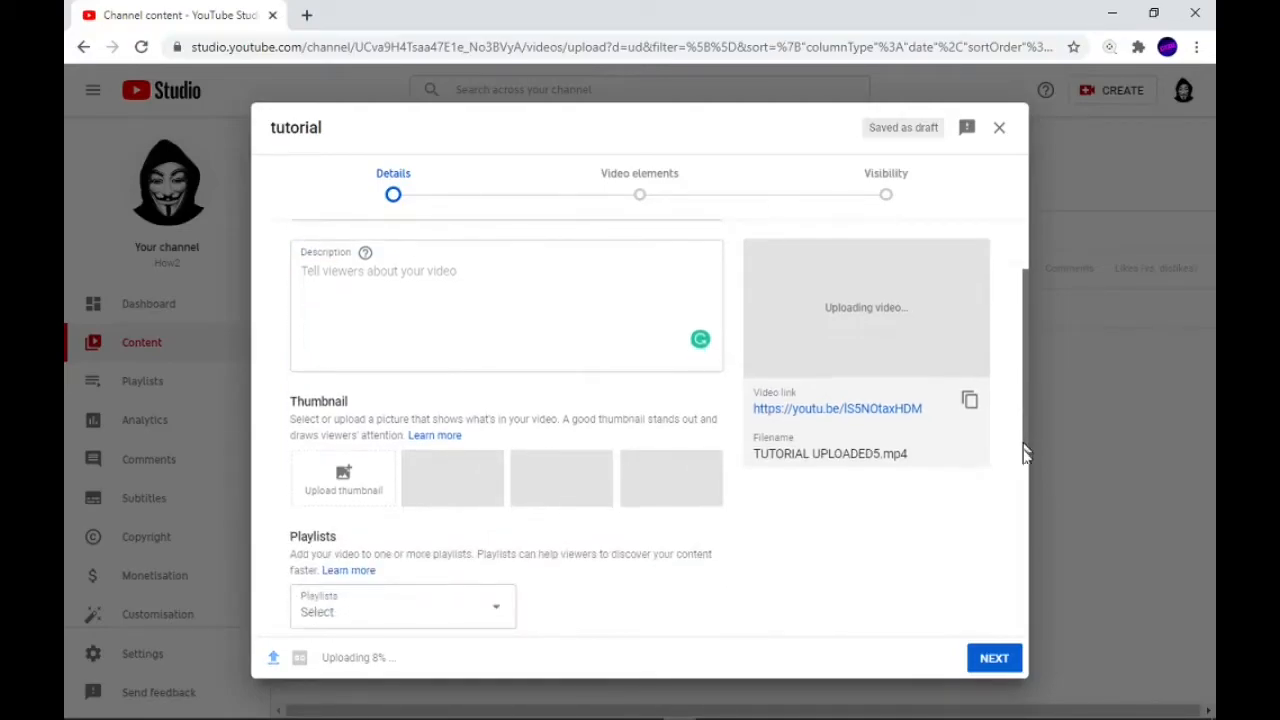
scroll("down", 3)
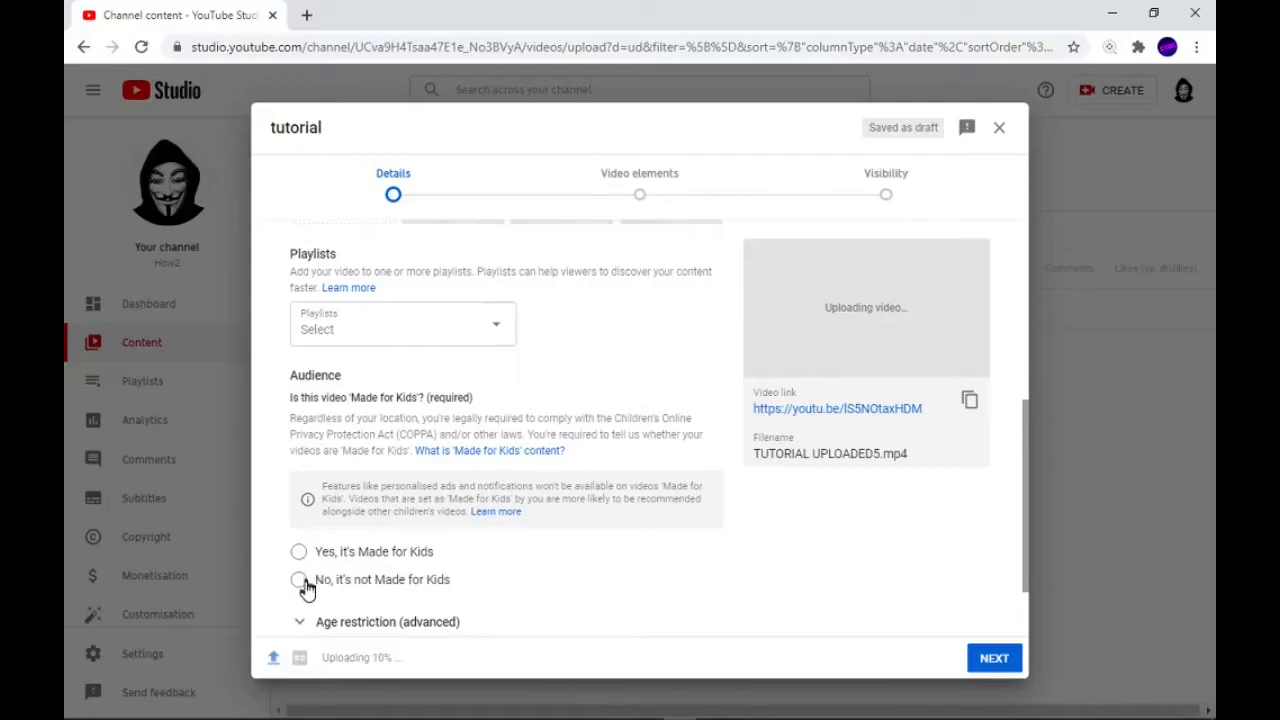
left_click(298, 580)
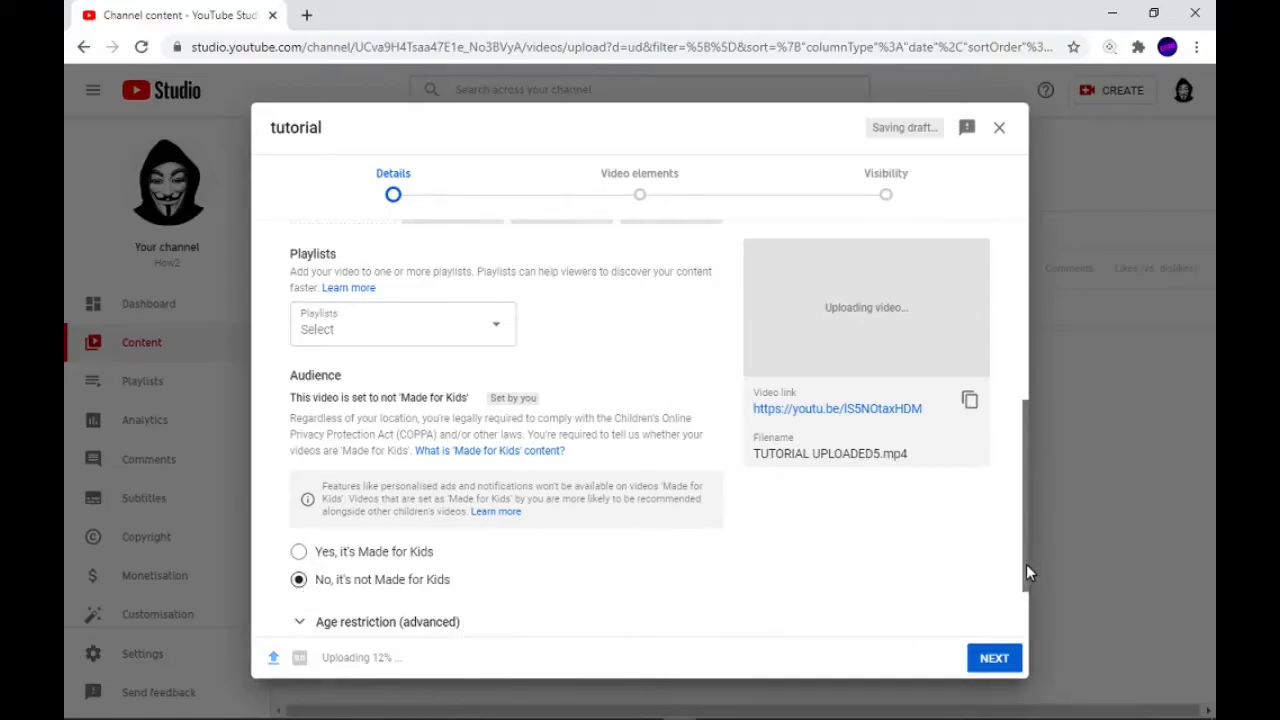
scroll("down", 3)
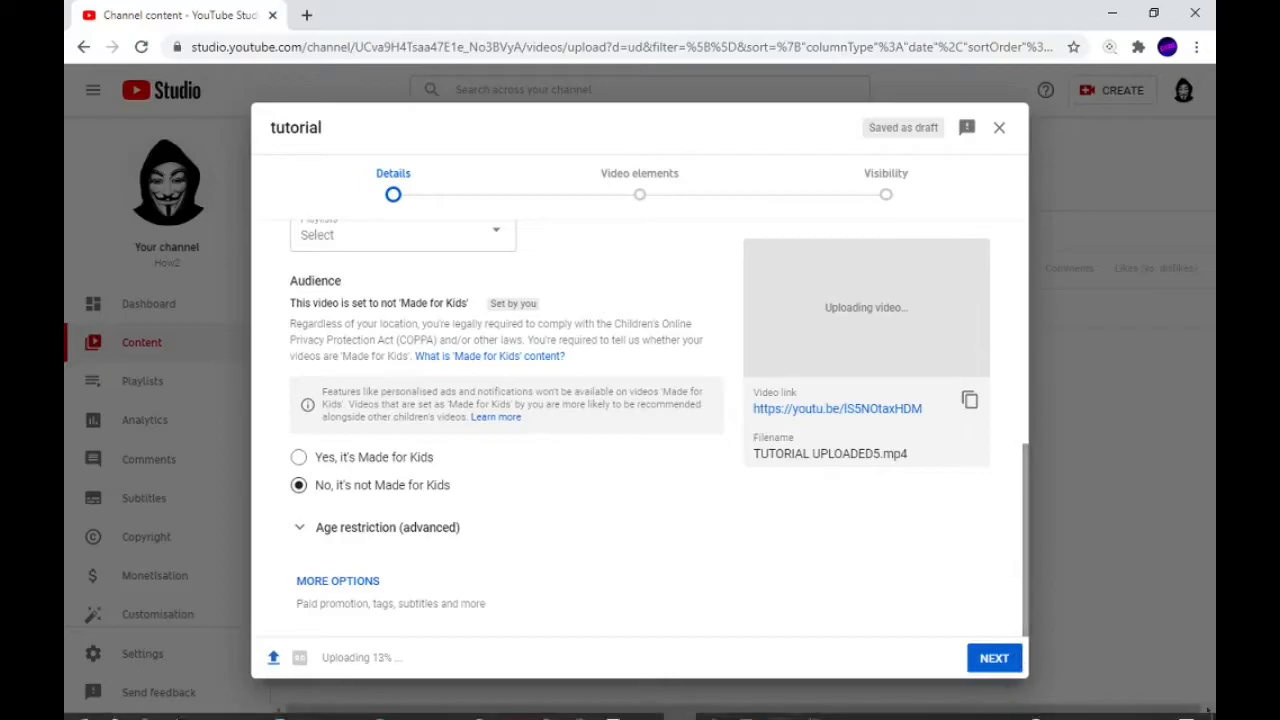
left_click(992, 656)
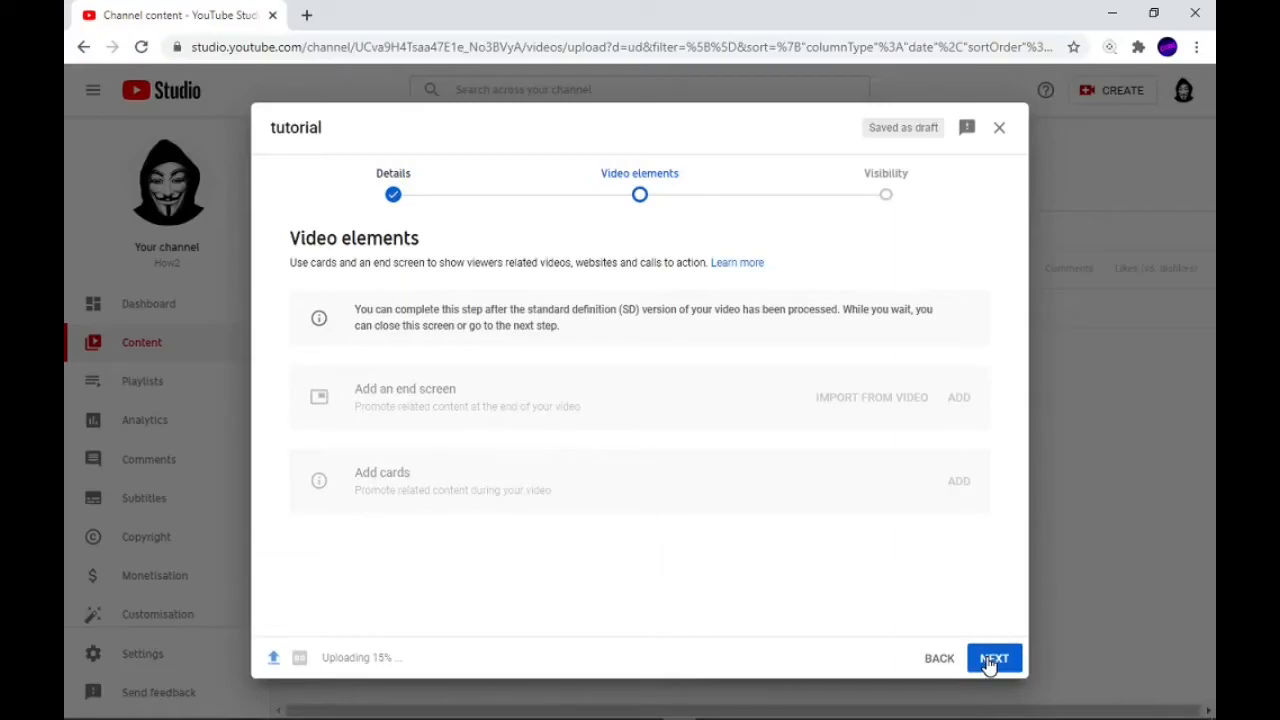
Step: Reach Visibility, set the video to Public and publish it
left_click(992, 656)
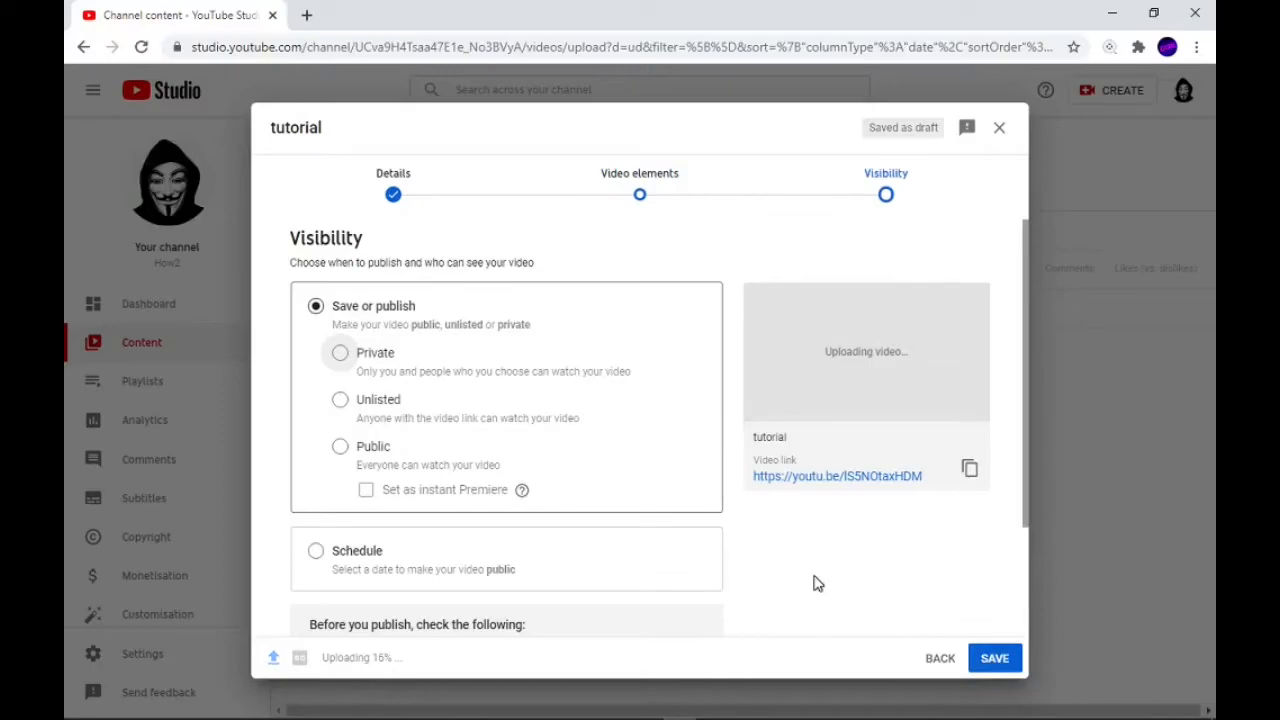
mouse_move(344, 476)
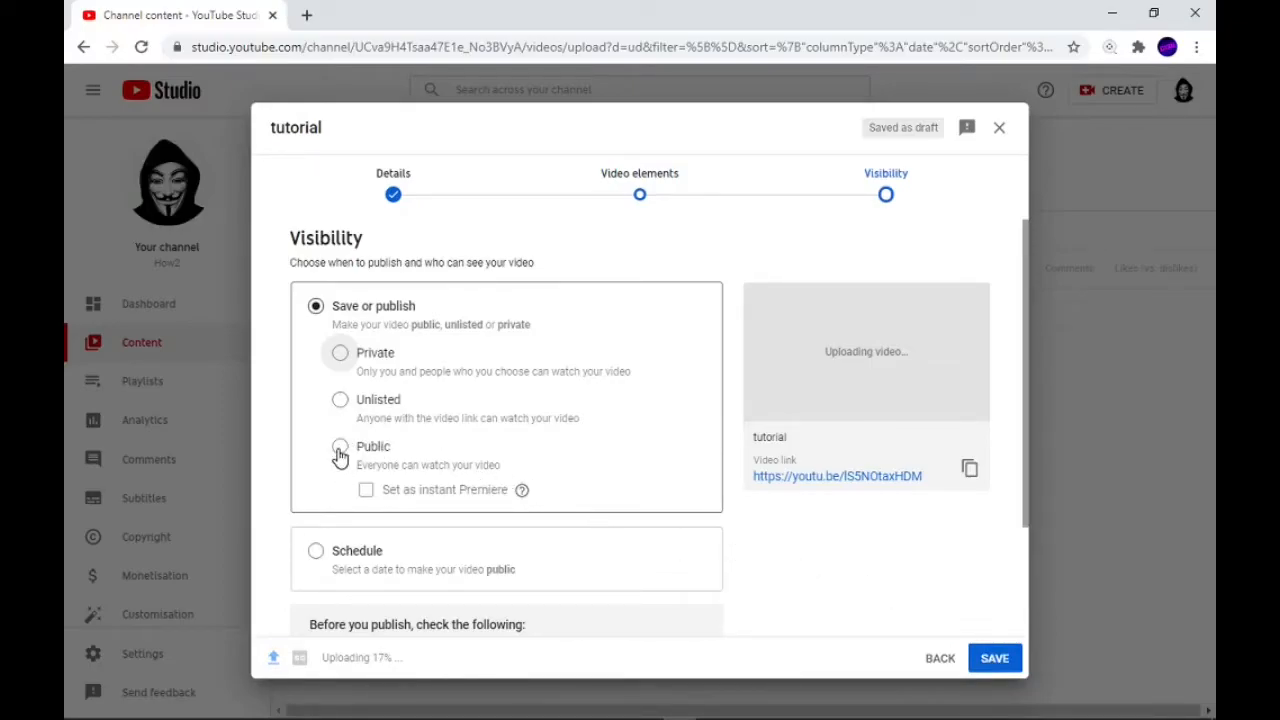
left_click(340, 446)
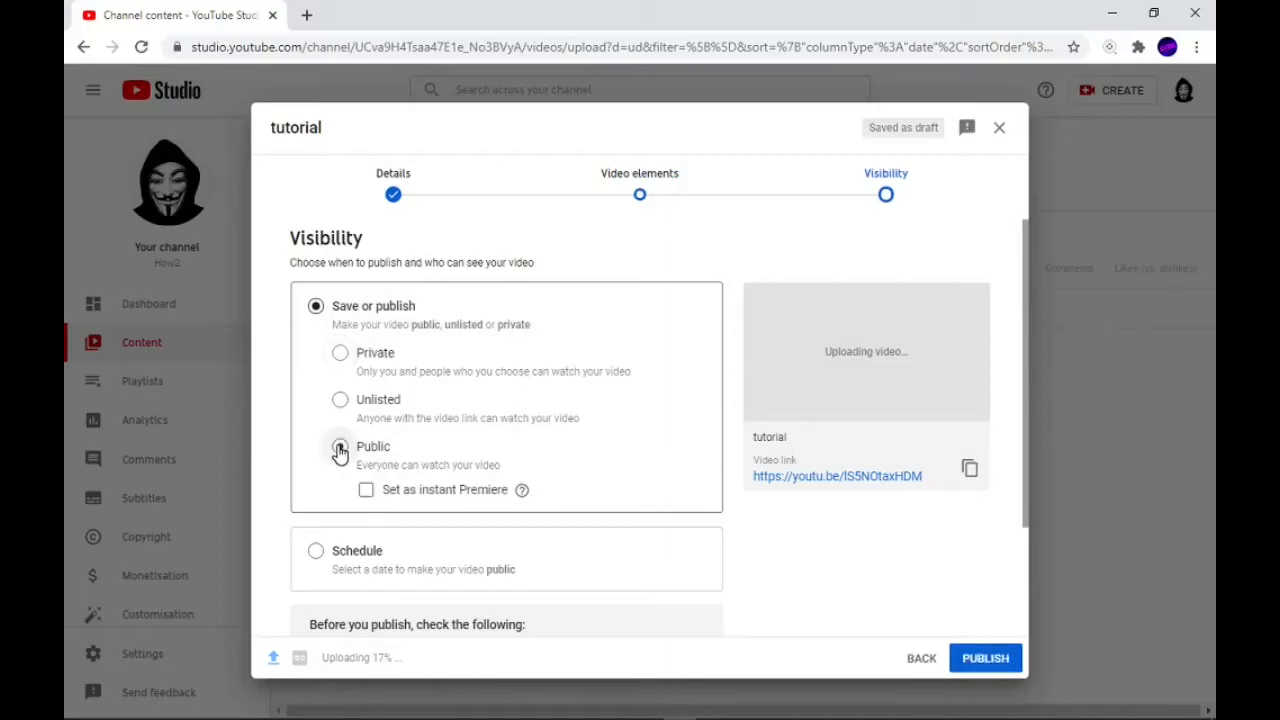
left_click(340, 446)
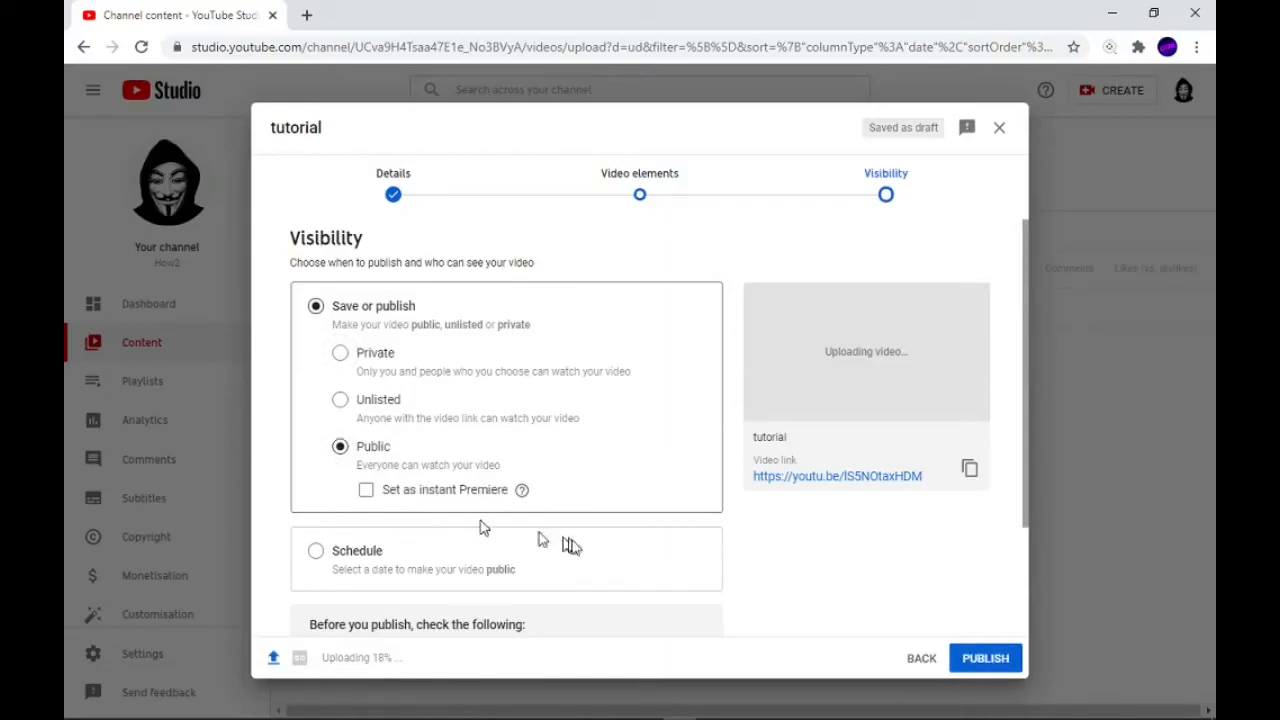
mouse_move(584, 552)
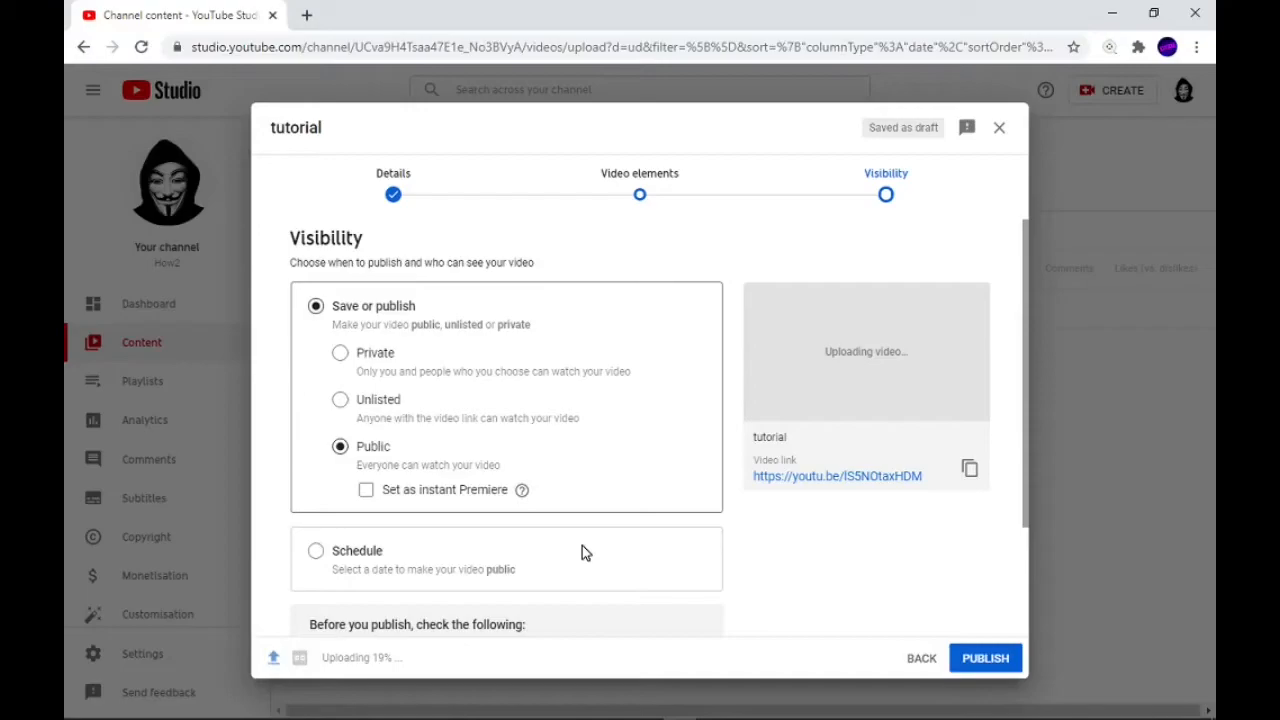
mouse_move(808, 572)
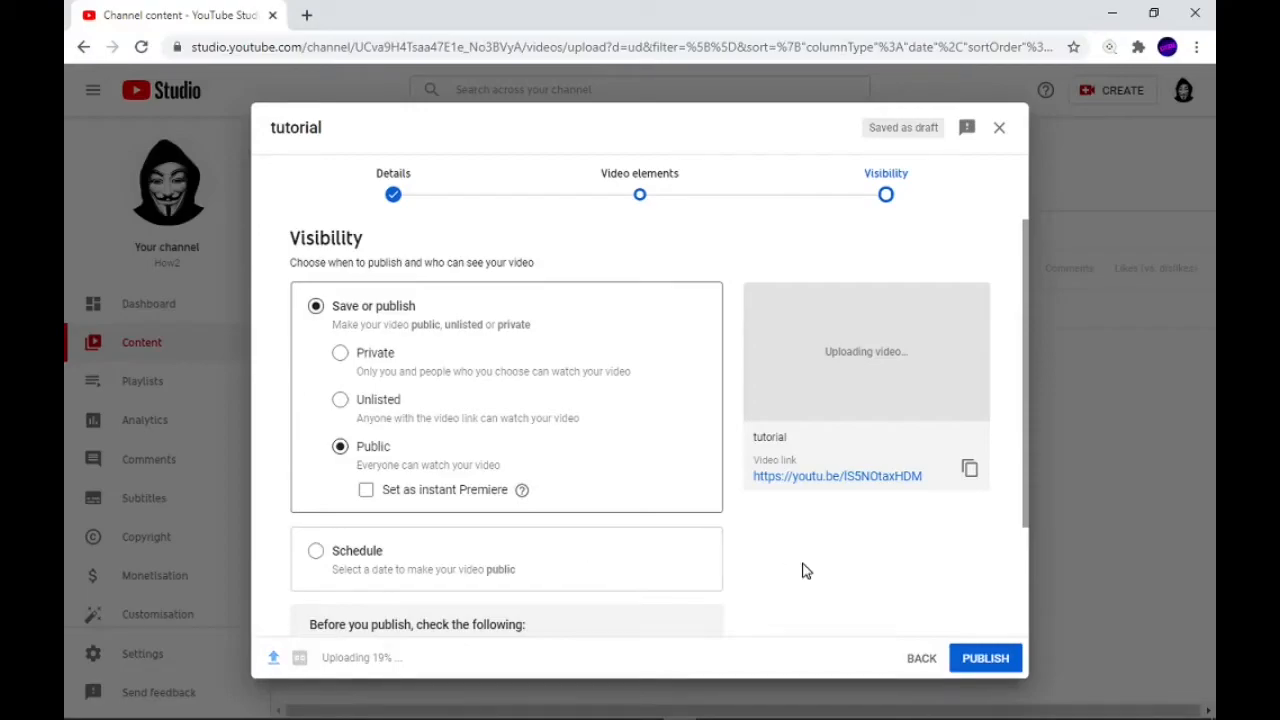
left_click(984, 658)
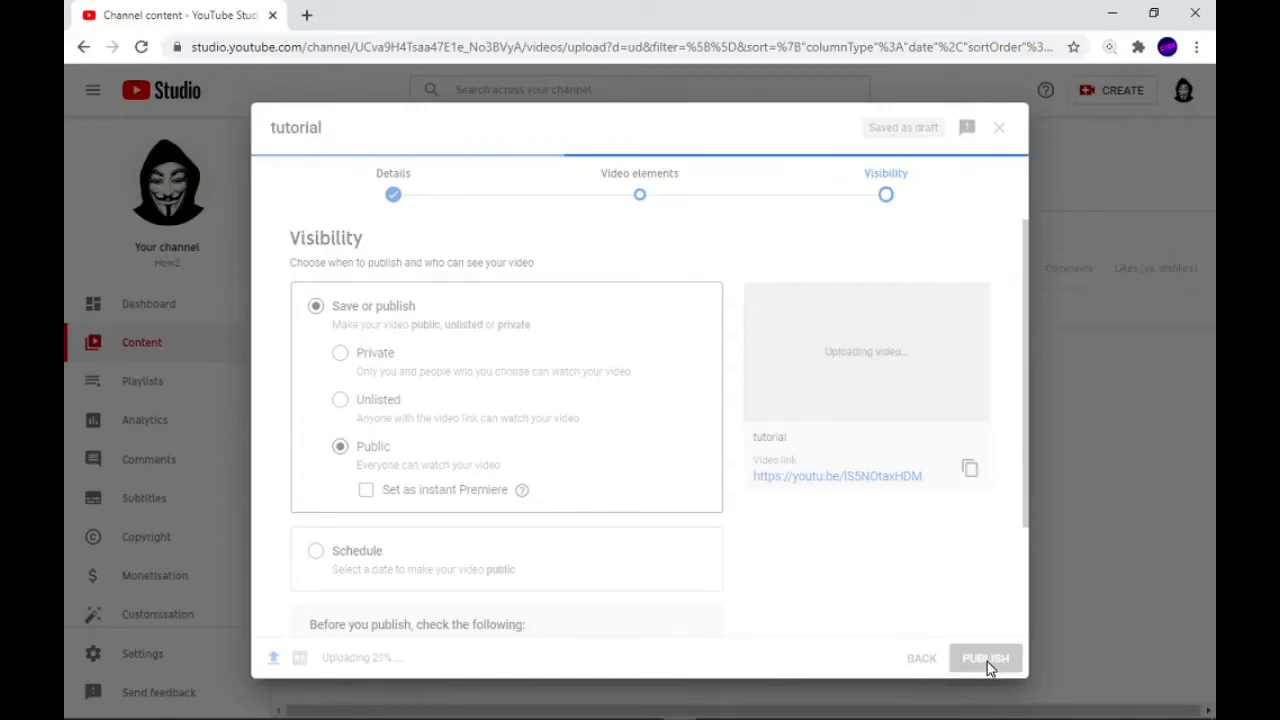
left_click(984, 658)
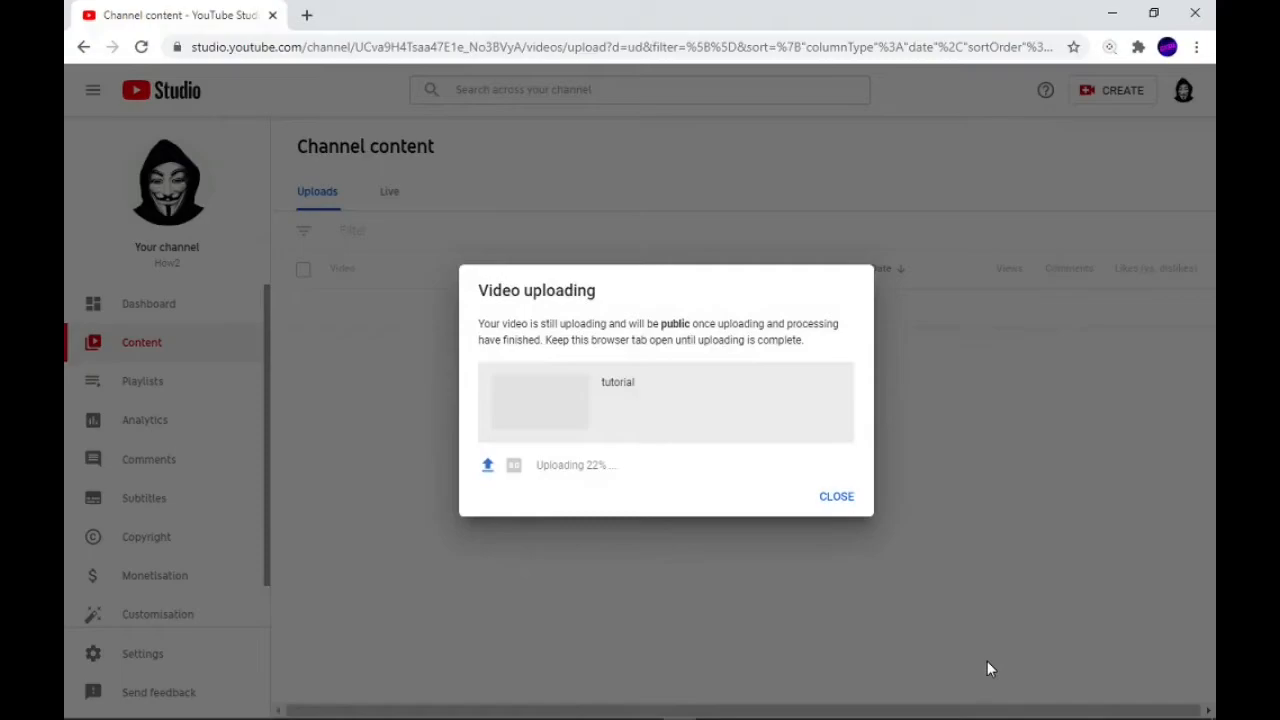
mouse_move(704, 544)
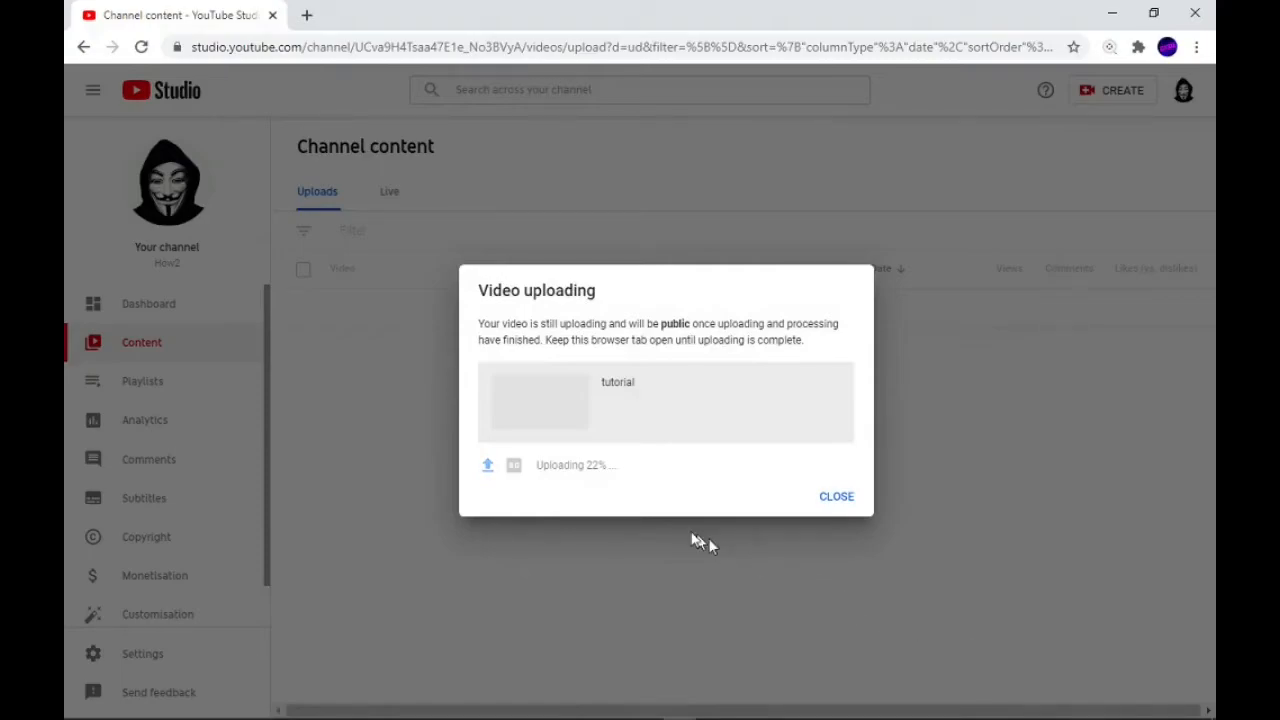
mouse_move(584, 486)
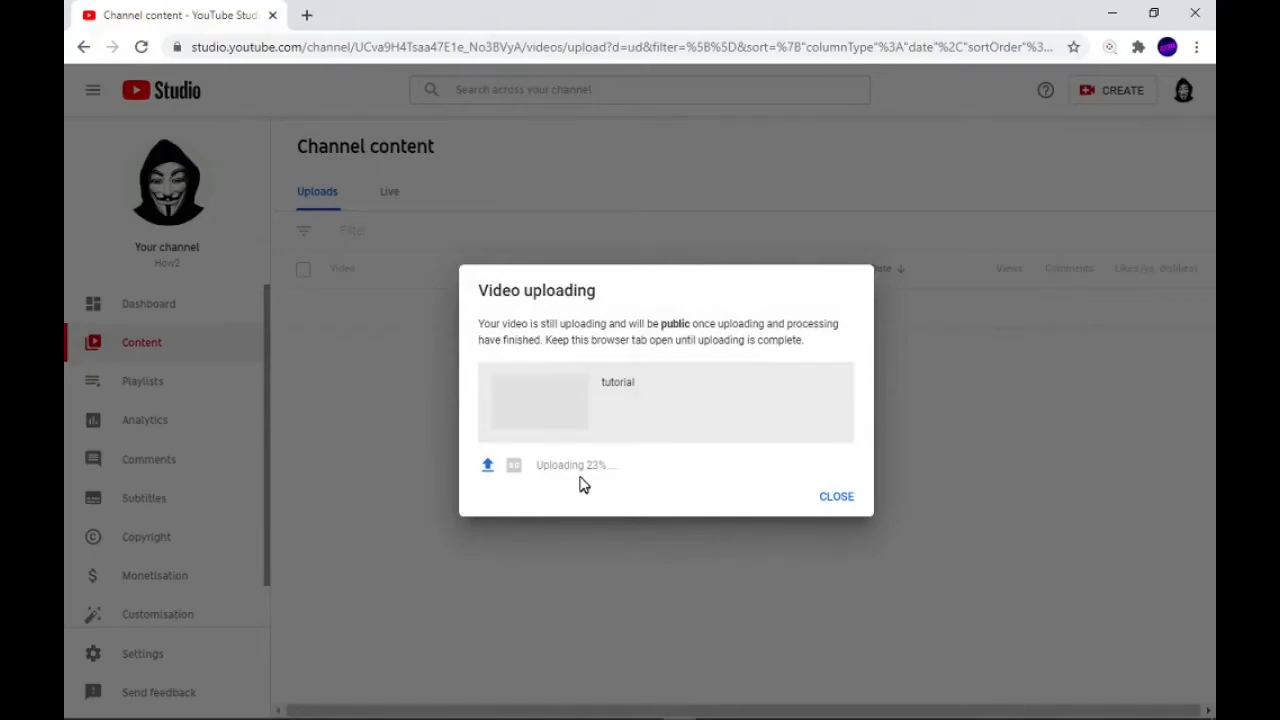
mouse_move(836, 496)
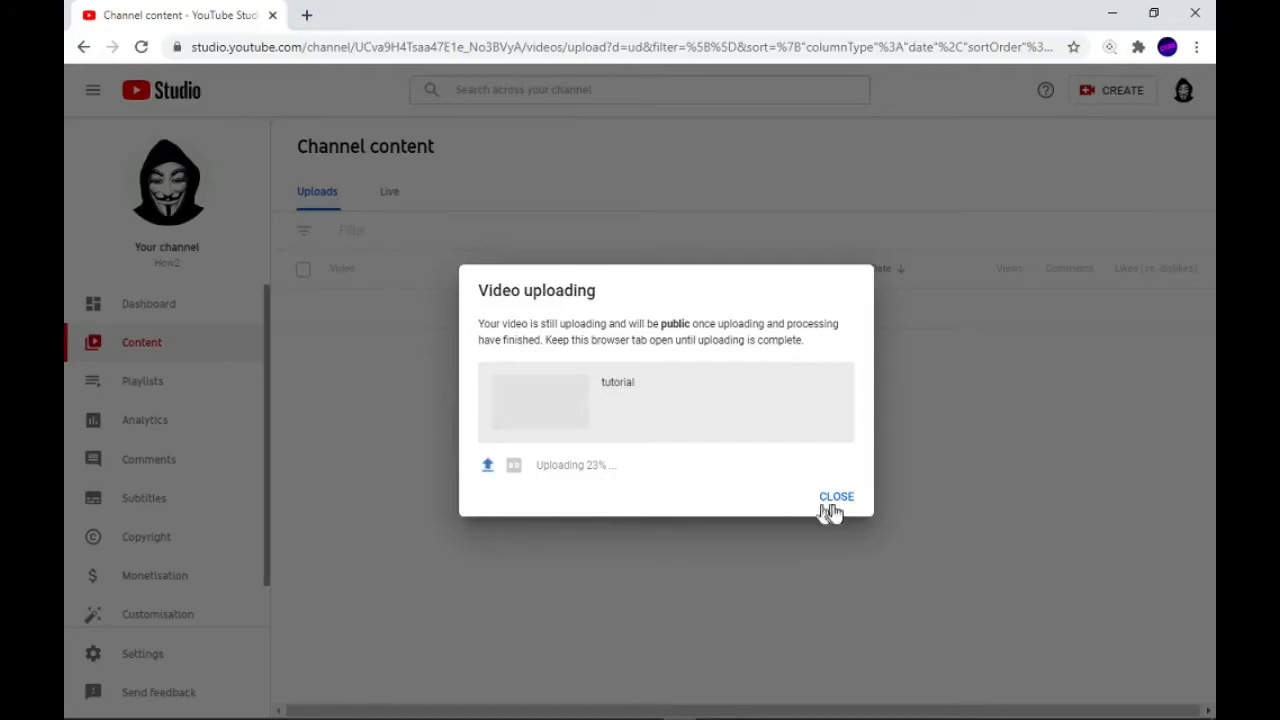
Step: Dismiss the 'Video uploading' notice, leaving 'tutorial' listed as Pending in Channel content
left_click(836, 496)
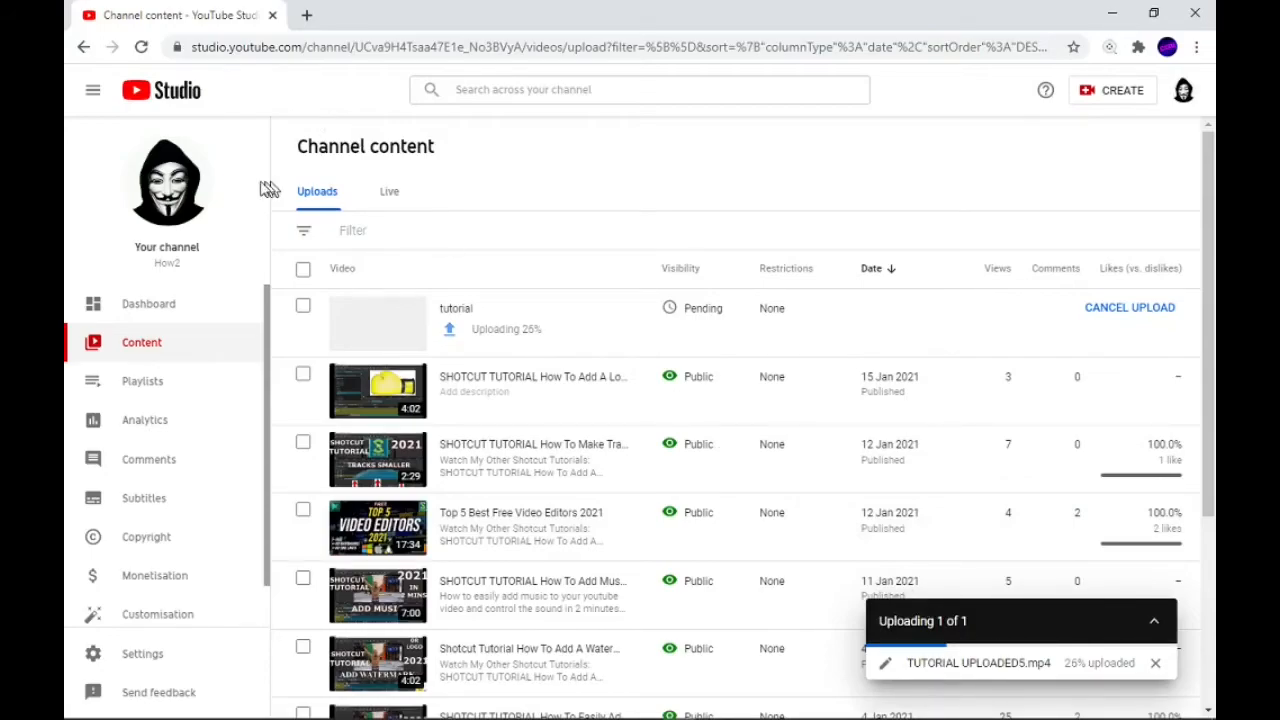
mouse_move(236, 290)
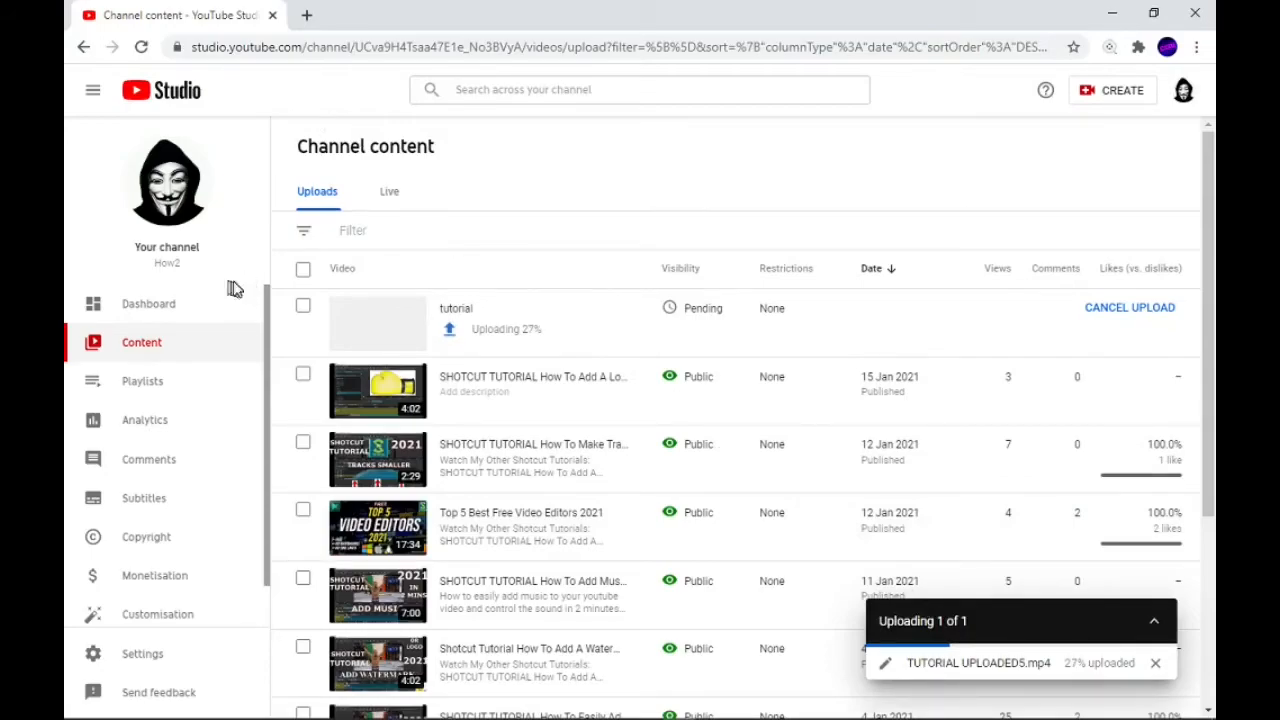